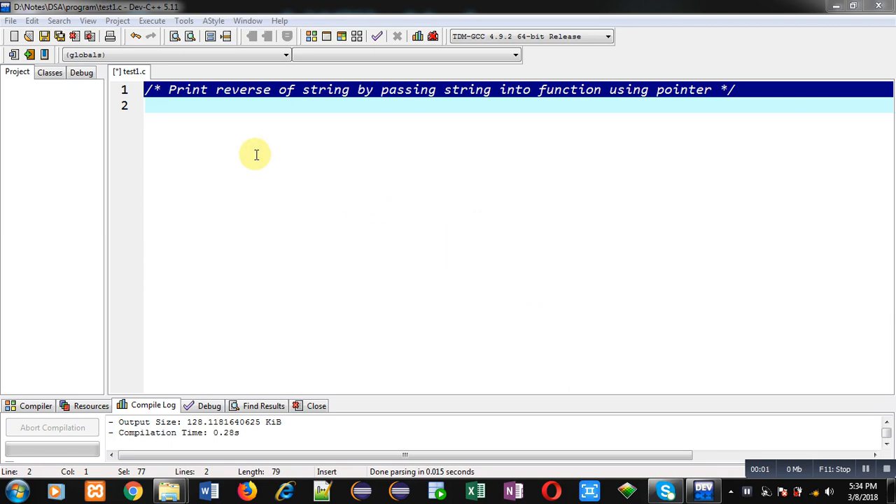
mouse_move(198, 117)
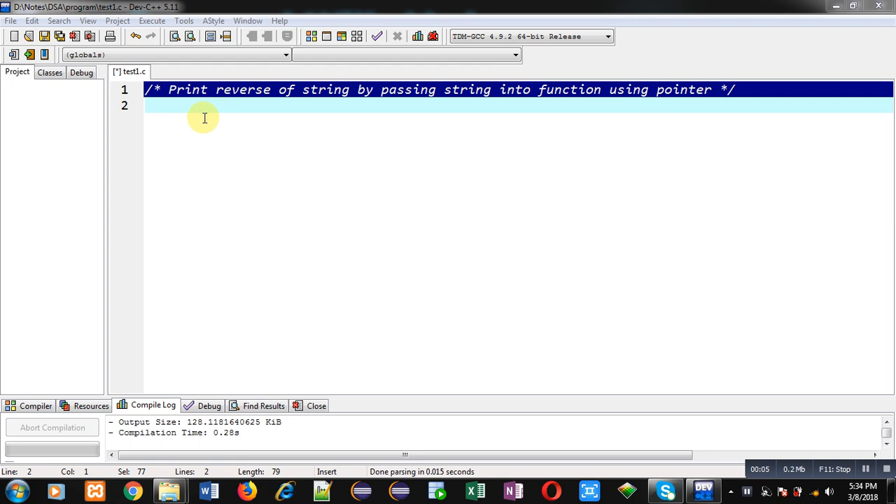
mouse_move(366, 117)
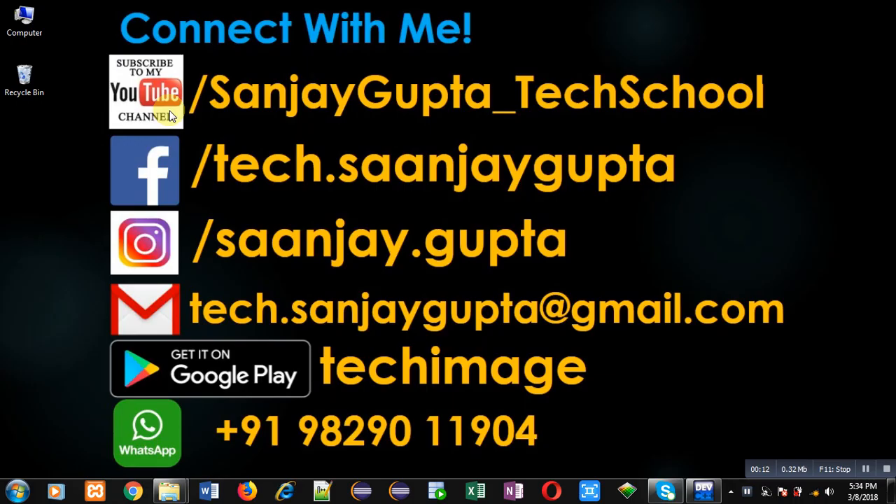
mouse_move(227, 129)
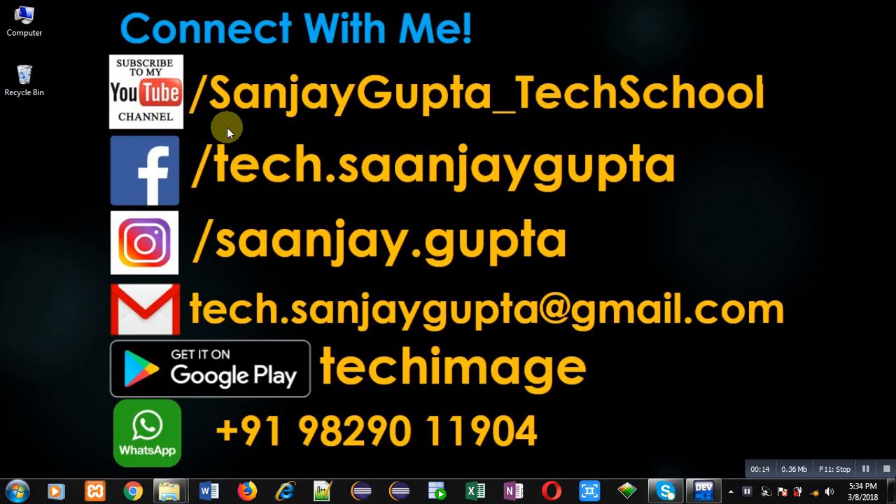
mouse_move(182, 135)
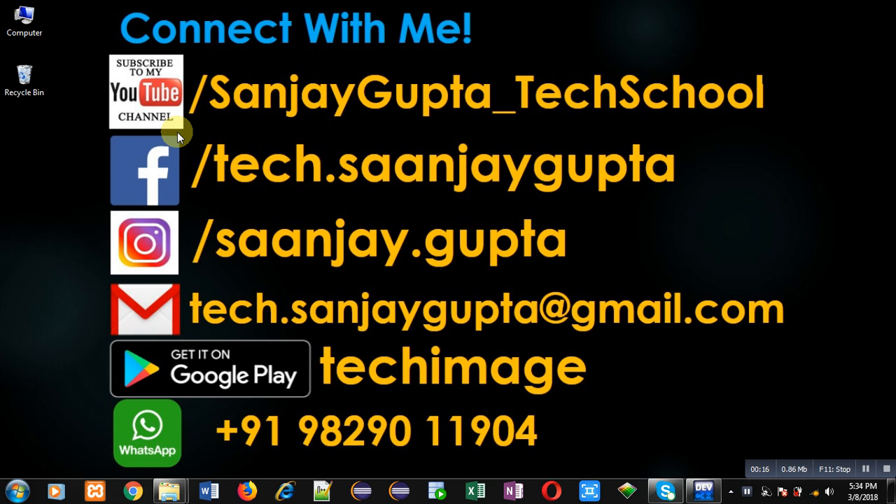
mouse_move(321, 132)
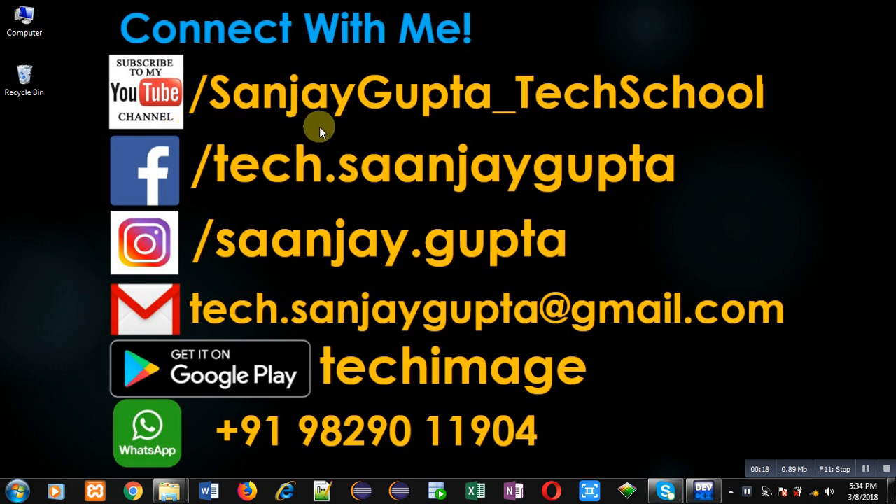
mouse_move(579, 126)
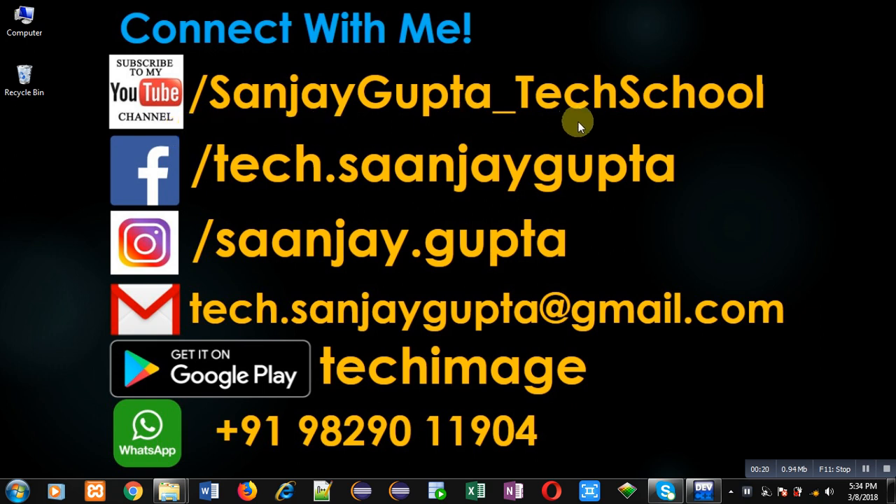
mouse_move(457, 395)
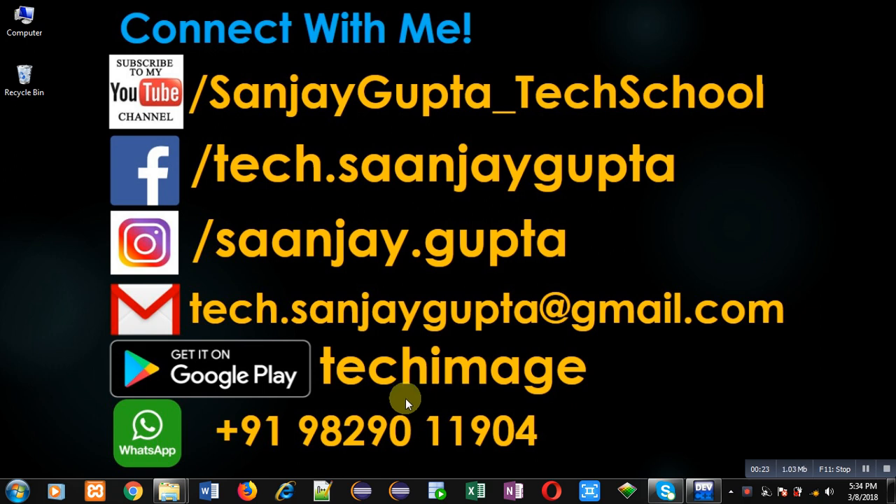
Write the prototype void reverse(char*); with a //function declaration comment, then begin int main().
left_click(703, 491)
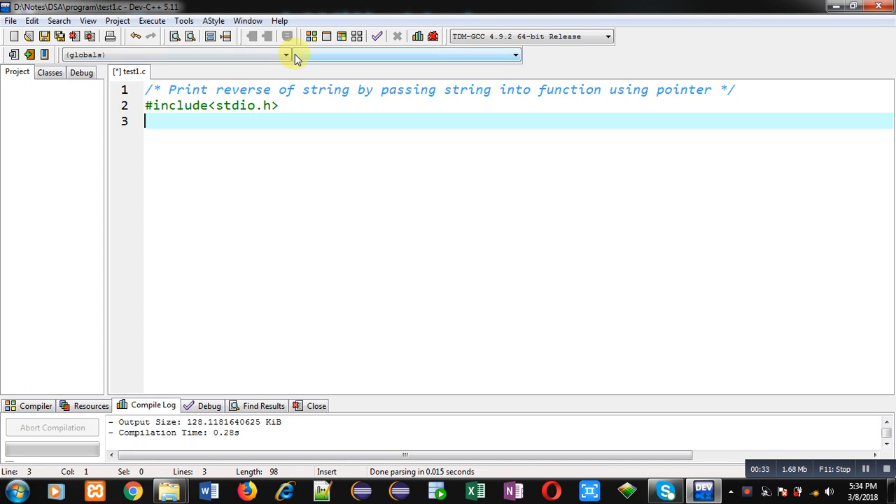
type("void rev")
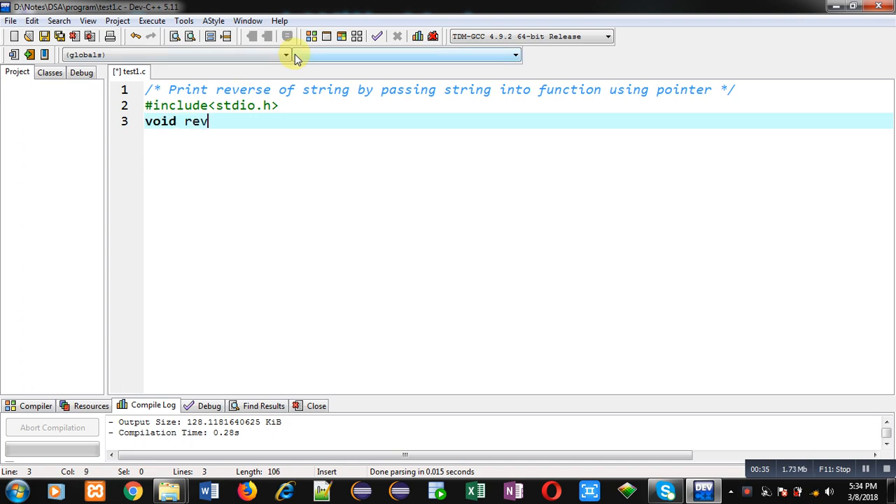
type("erse")
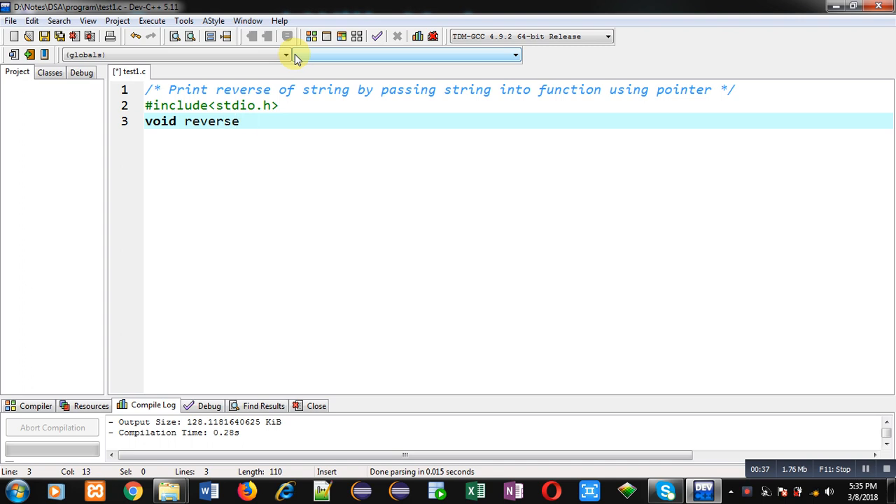
type("(char*);")
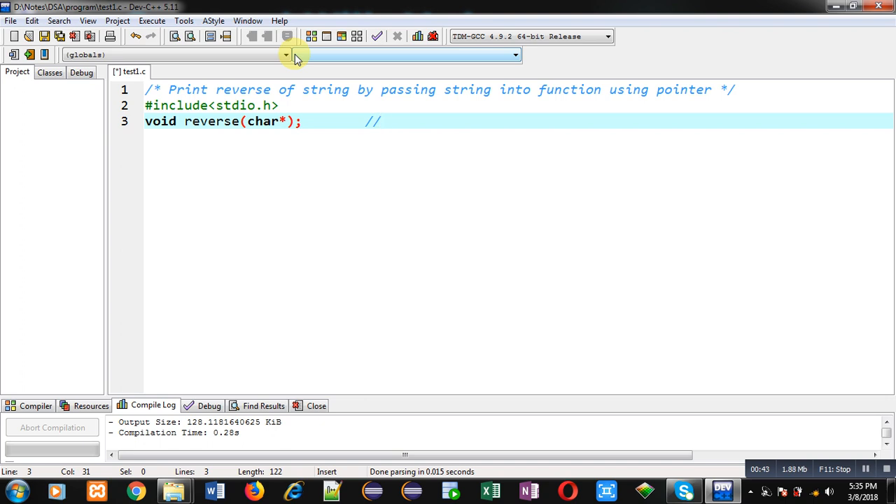
type("function declaration")
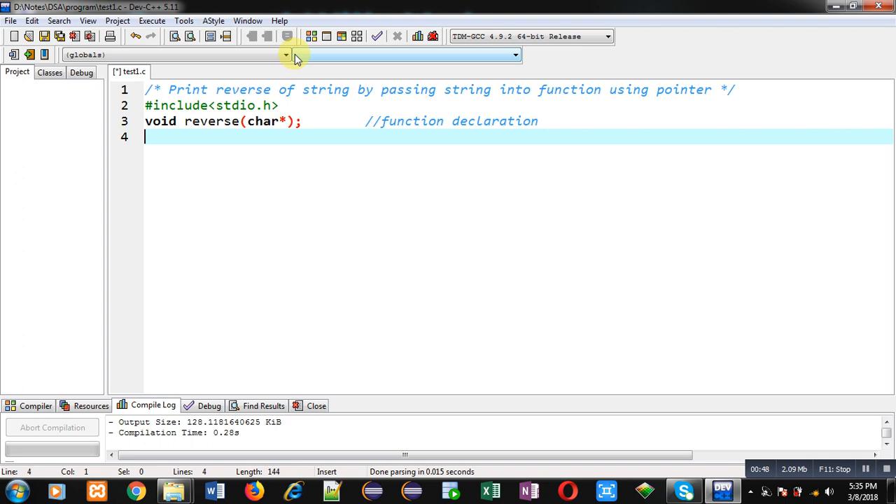
type("int main()")
type("char str[10];")
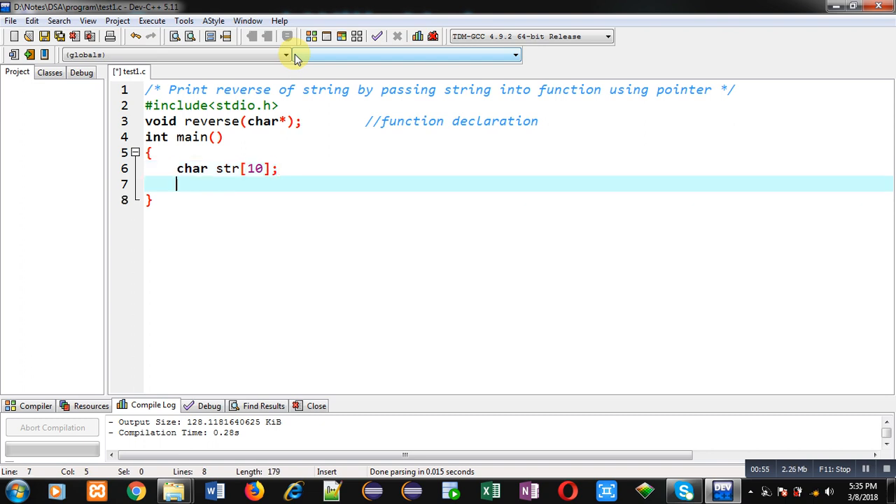
In main, printf a prompt, gets(str), call reverse(str); //function calling, and return 0.
type("printf(\"\\n\"")
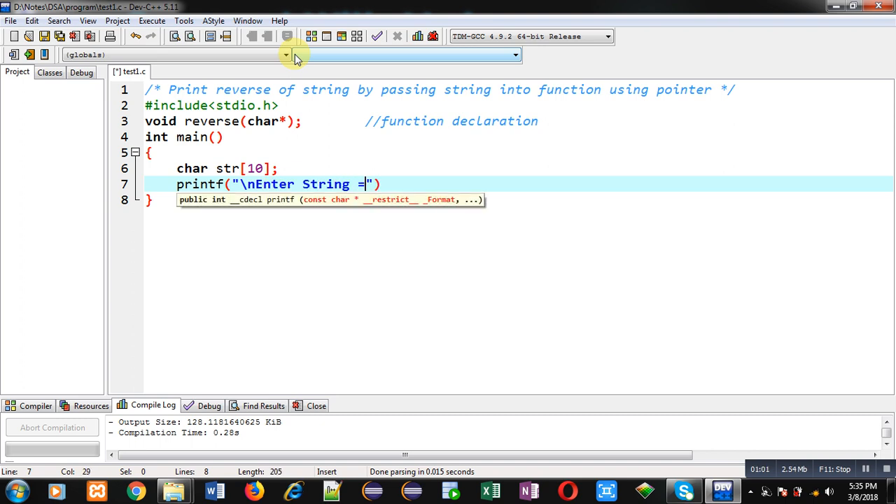
type("\");")
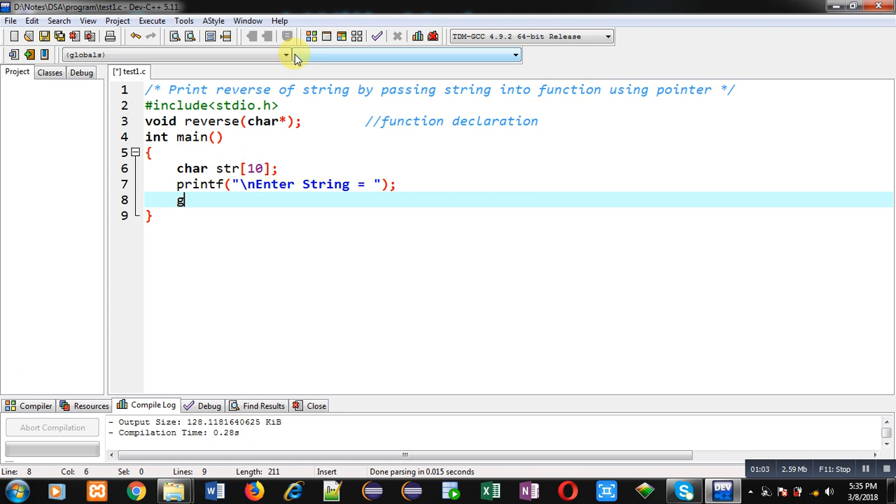
type("ets(")
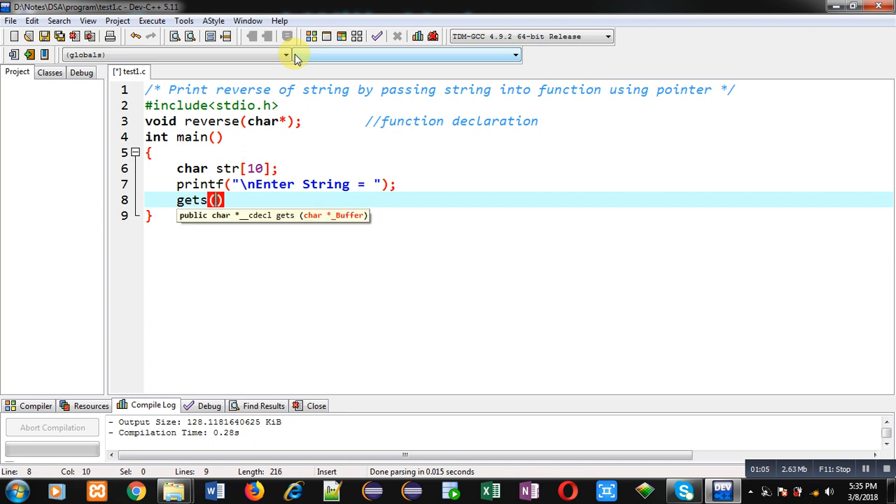
type("str")
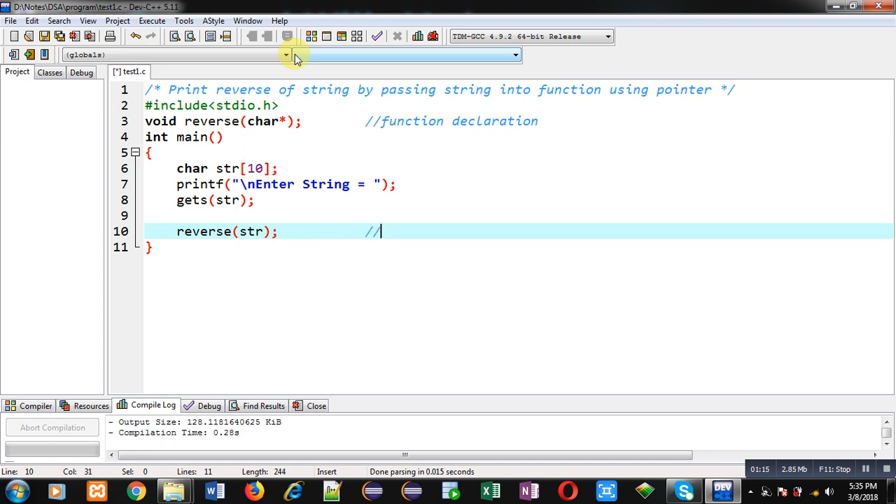
type("function calling")
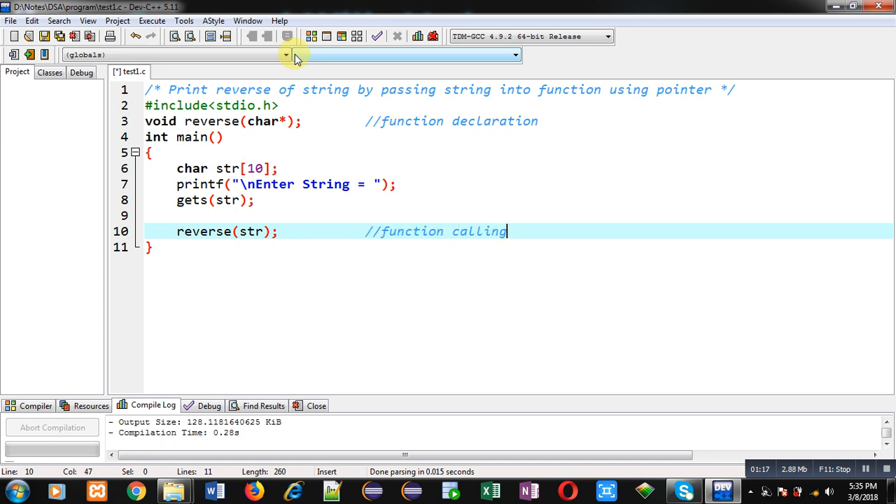
type("return 0;")
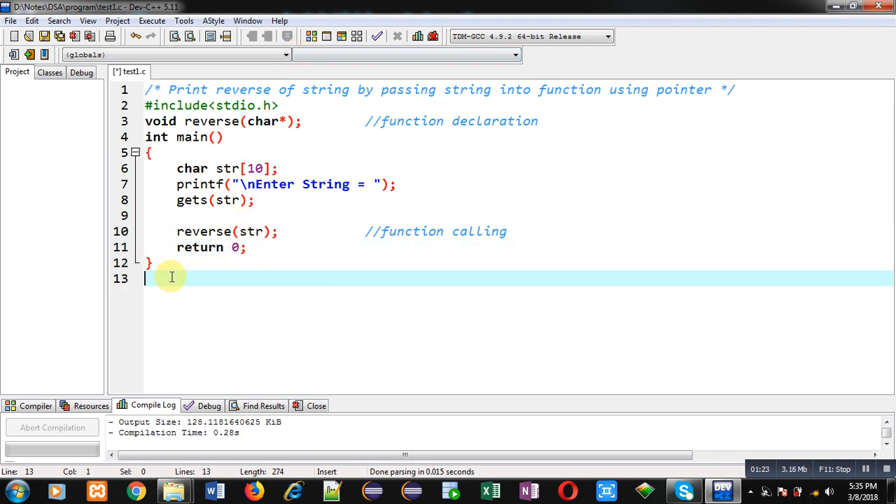
Define void reverse(char *p) below main with a //function definition comment and empty braces.
type("voi")
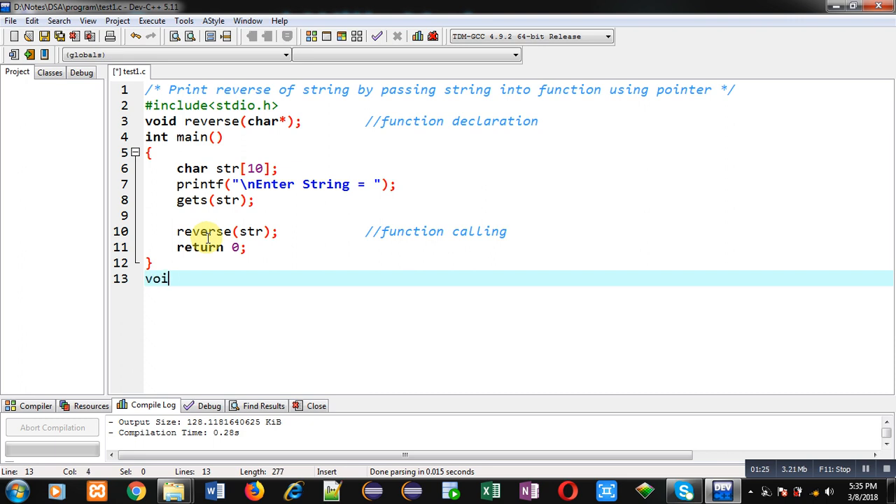
type("d reverse")
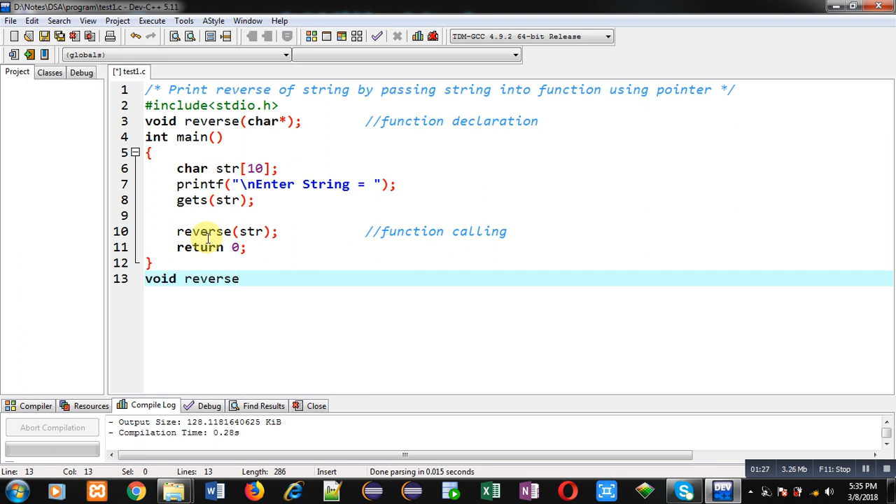
type("()")
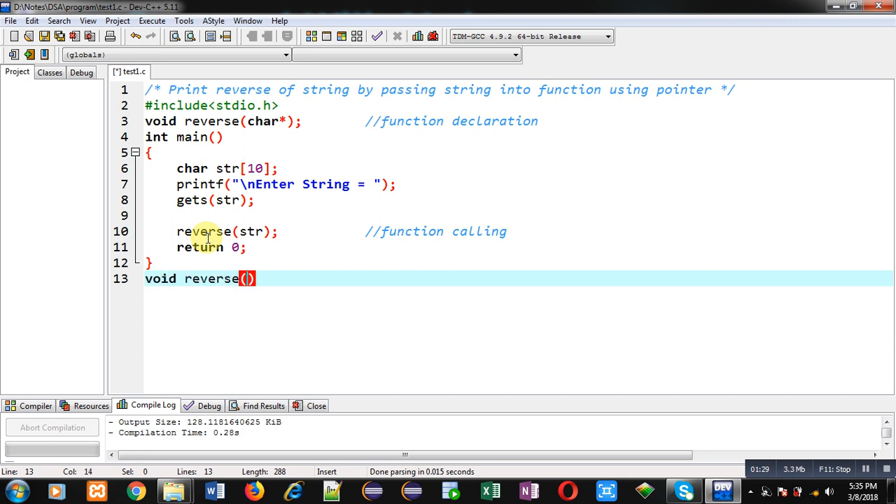
type("char *p")
type("{")
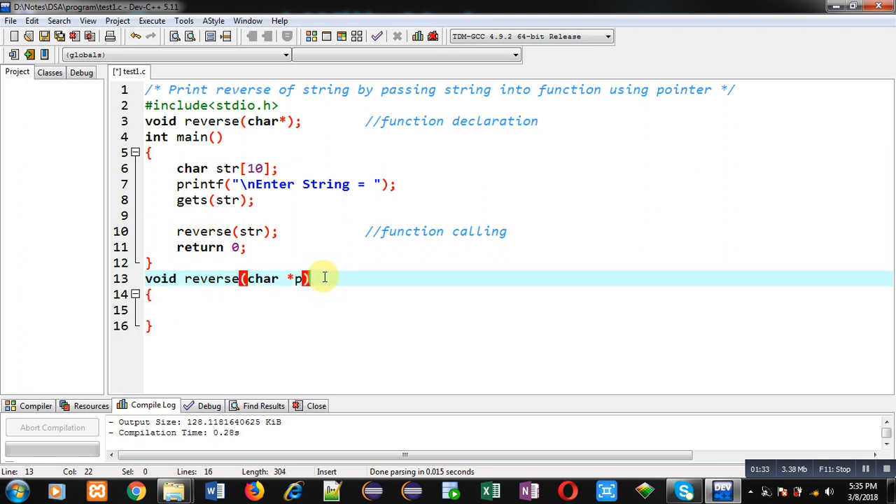
type("//functi")
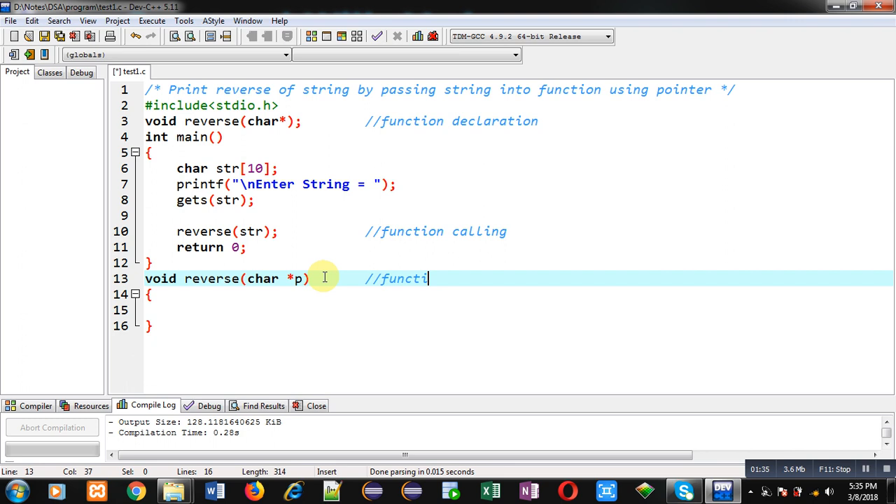
type("on definition")
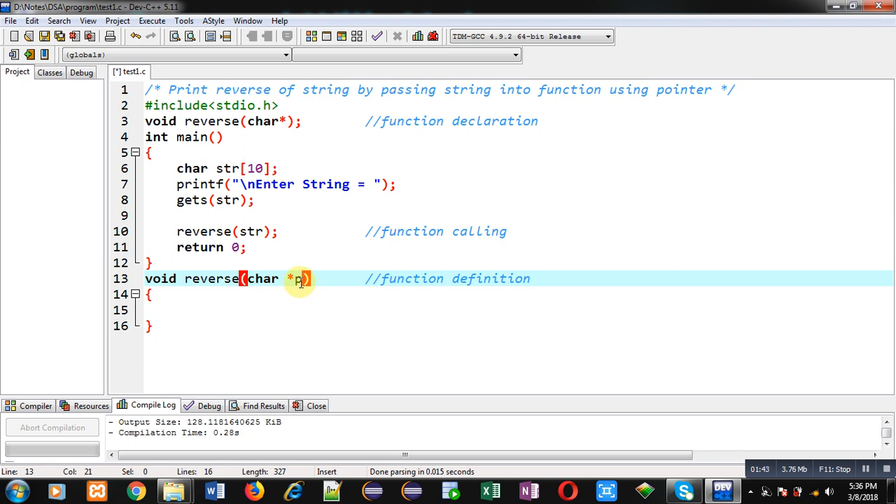
mouse_move(261, 241)
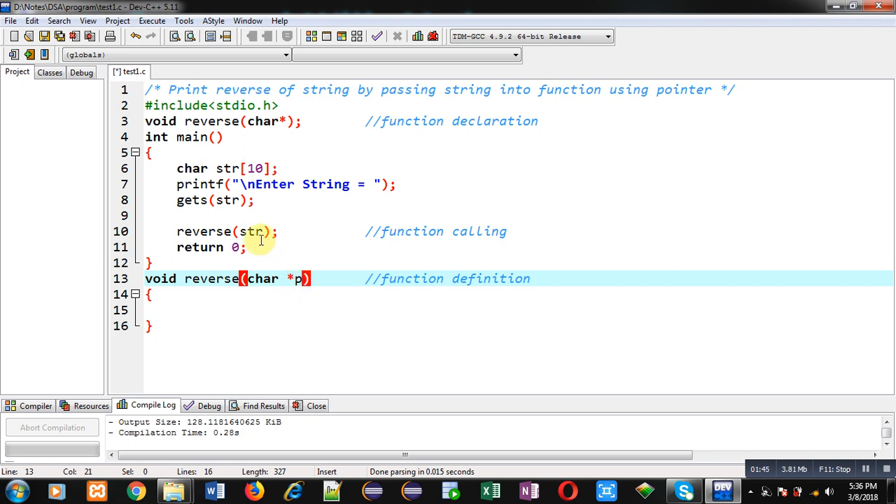
mouse_move(301, 279)
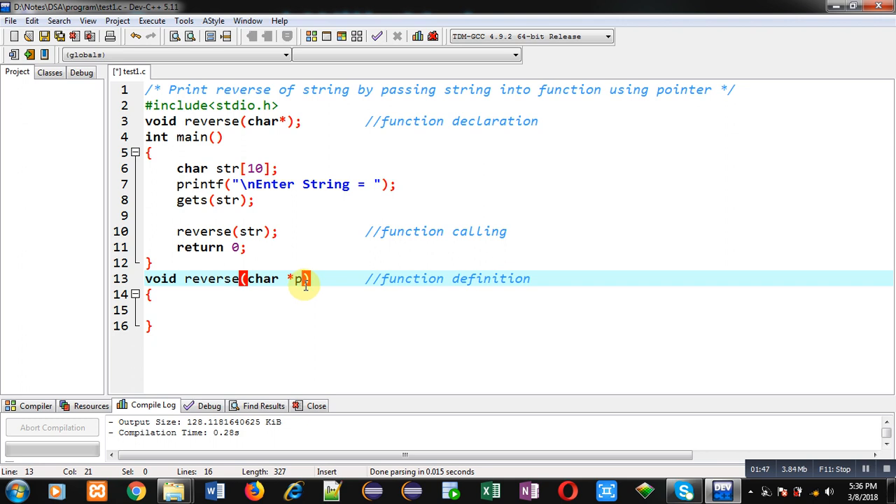
type(")")
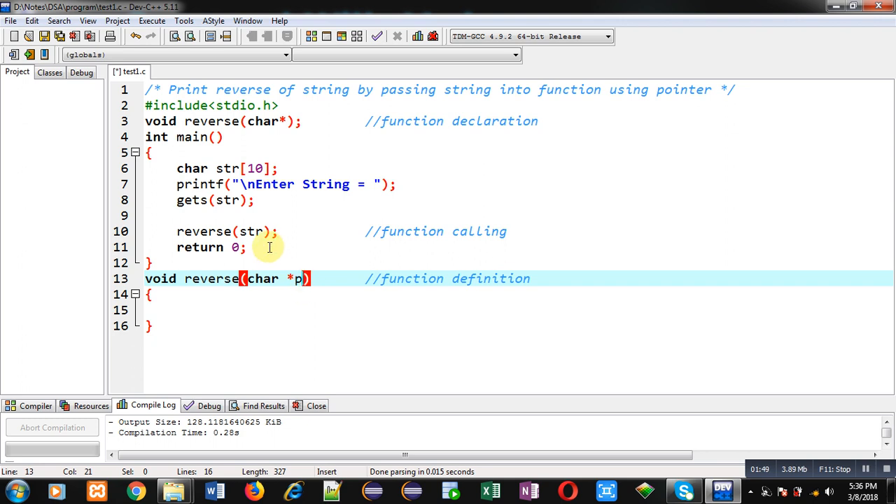
left_click(171, 311)
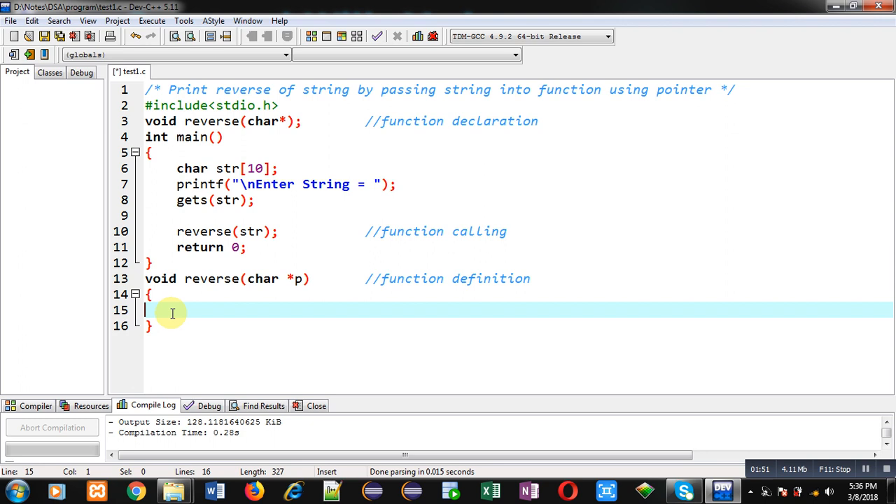
Declare int i,c=0; and write for(i=0;*(p+i)!='\0';i++){ c++; } counting the characters, highlighting *(p+i).
type("int i,c=0;")
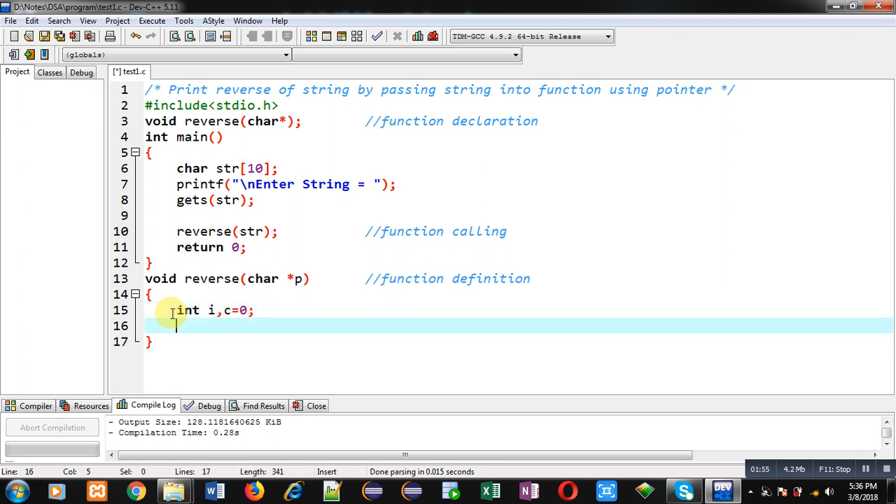
type("for(i=)")
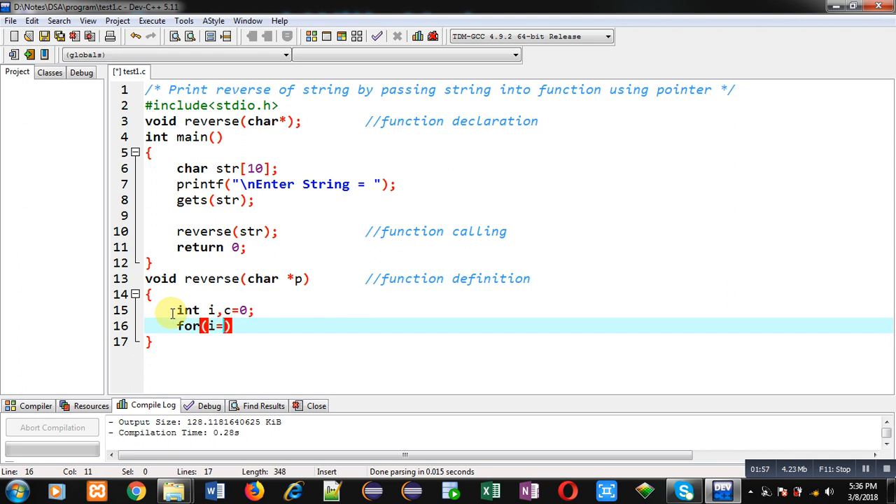
type("0;")
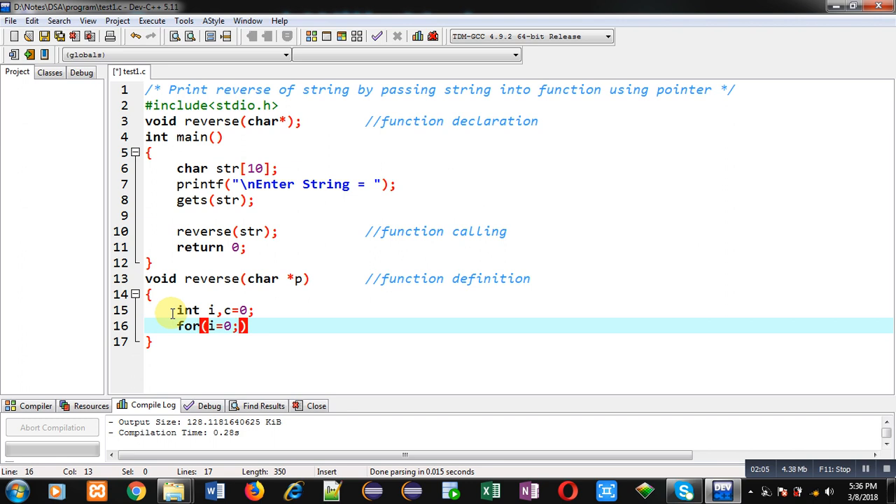
type("*")
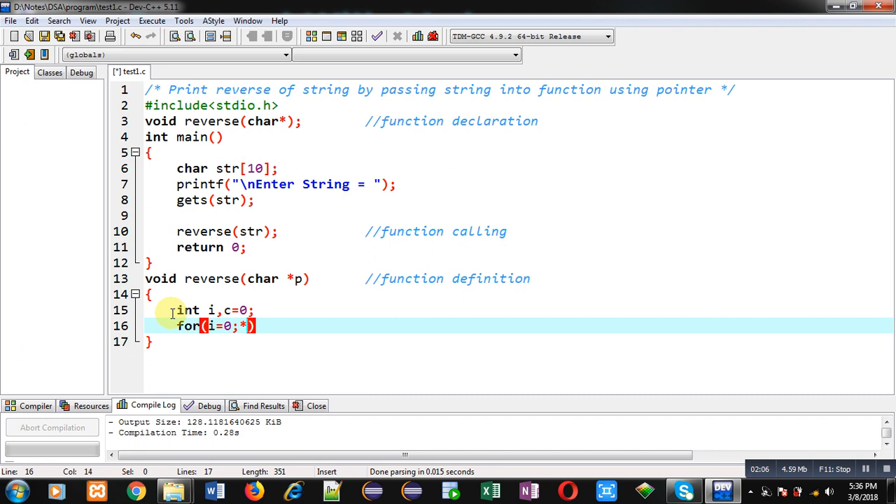
type("(p)")
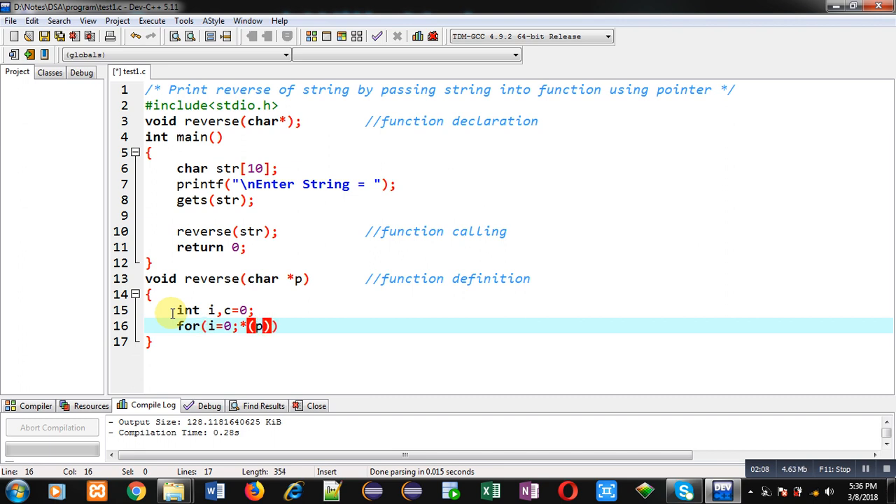
type("+i")
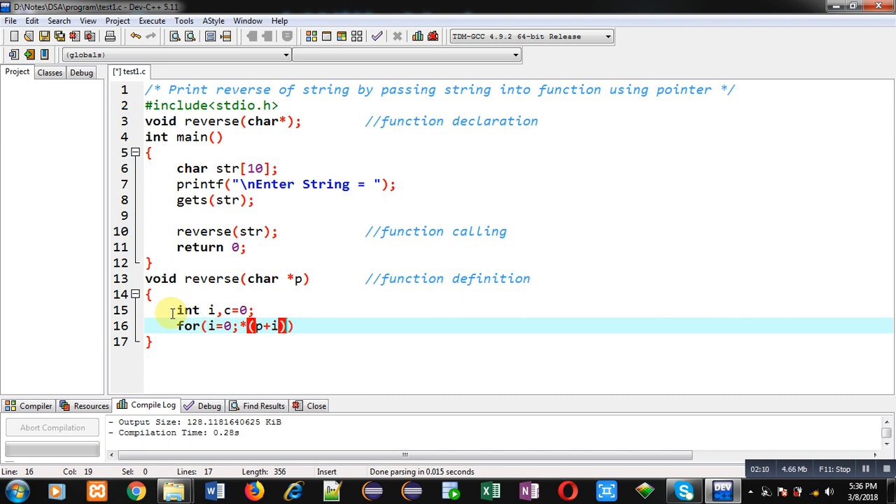
type("!=")
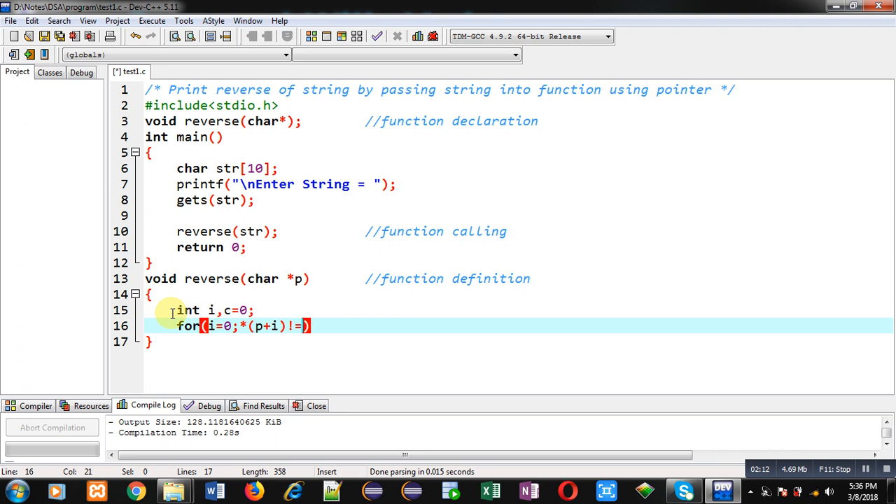
type("'\\0';")
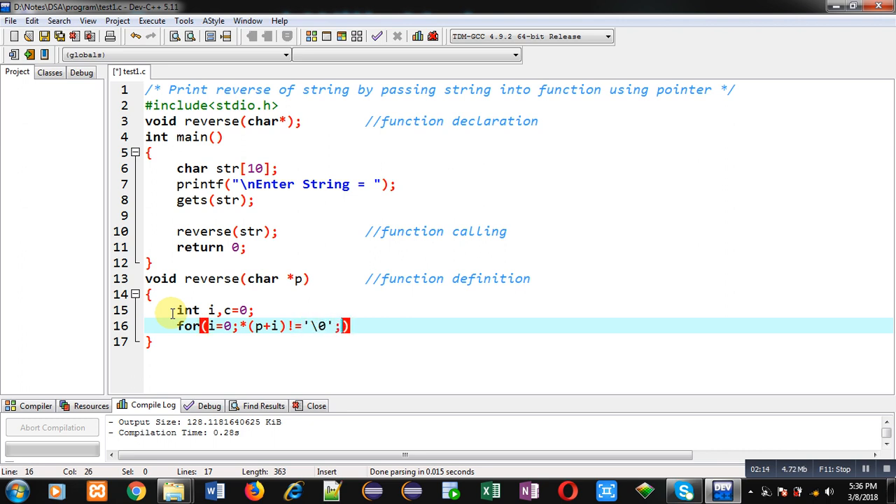
type("i")
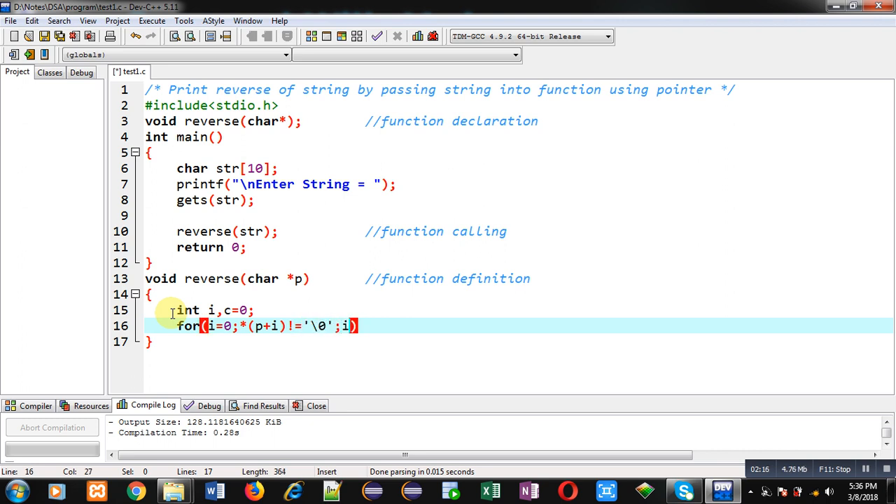
type("++)")
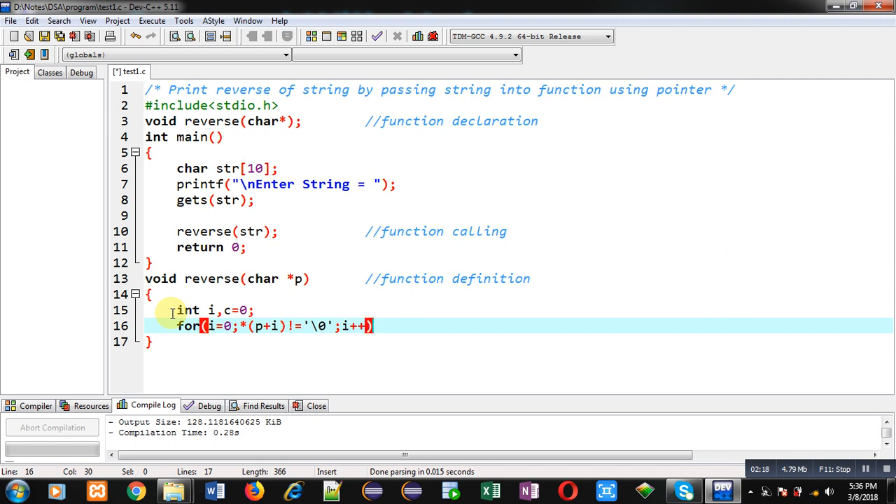
type("{")
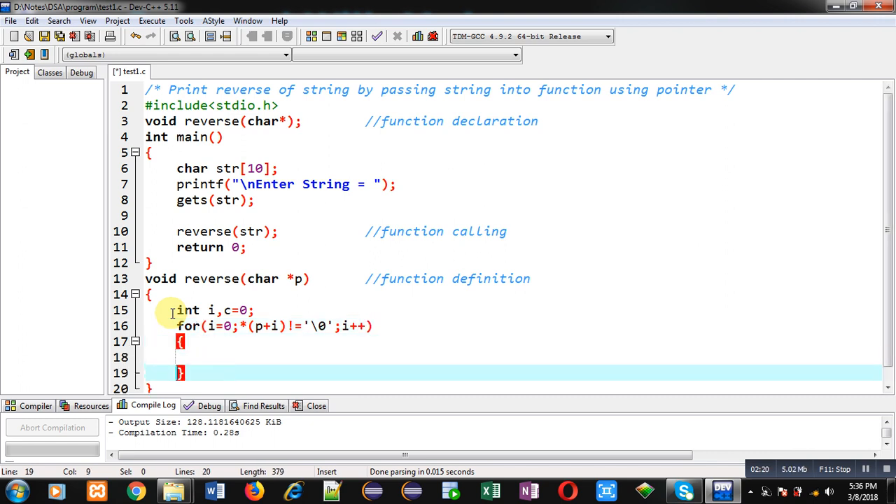
type("c++;")
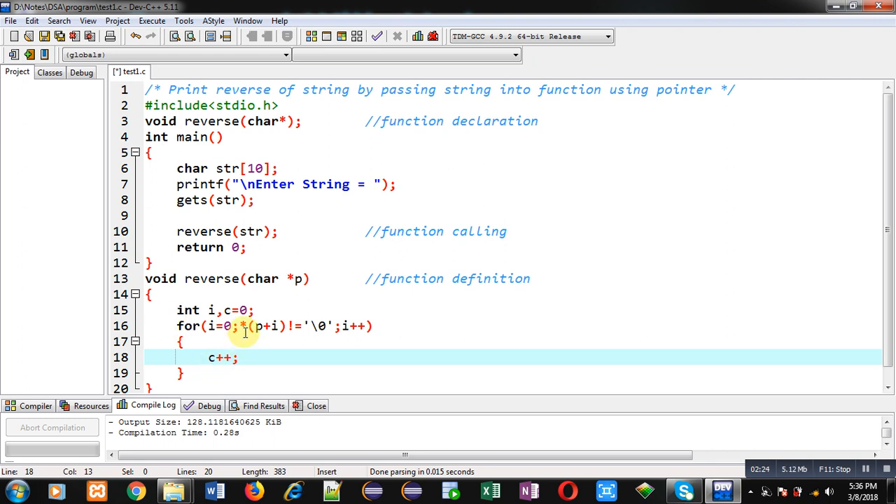
left_click_drag(239, 325, 287, 324)
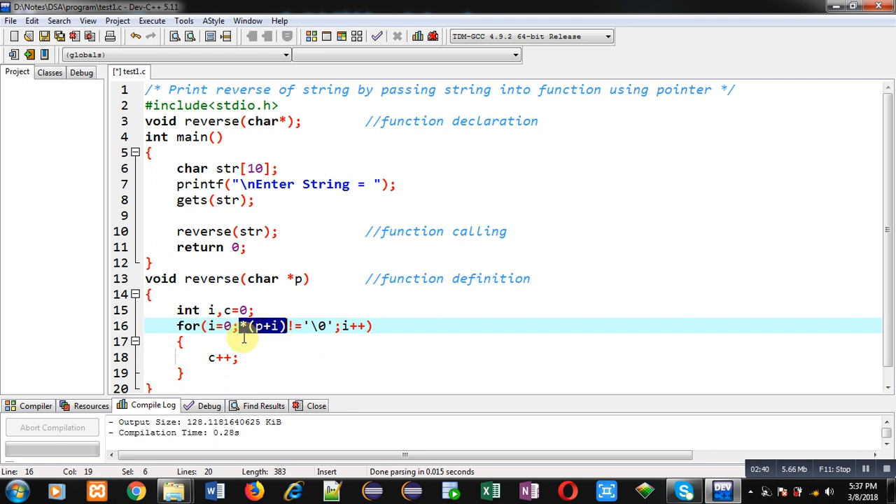
mouse_move(293, 337)
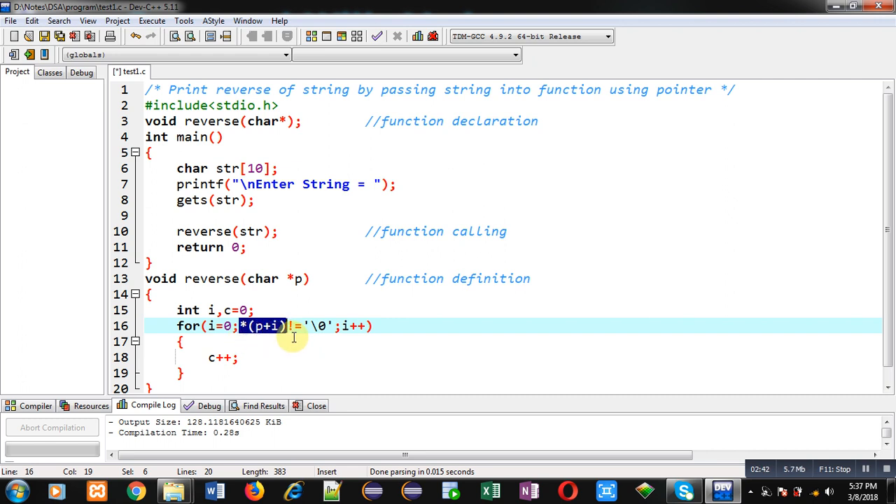
mouse_move(320, 335)
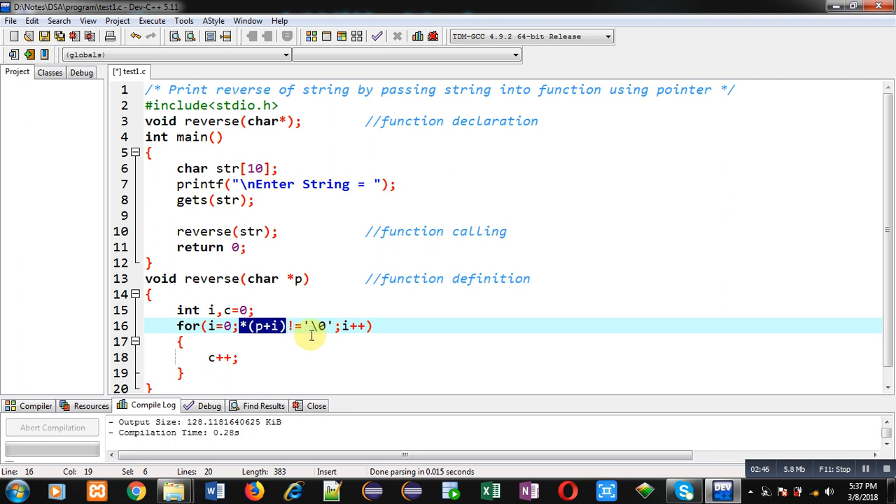
mouse_move(250, 361)
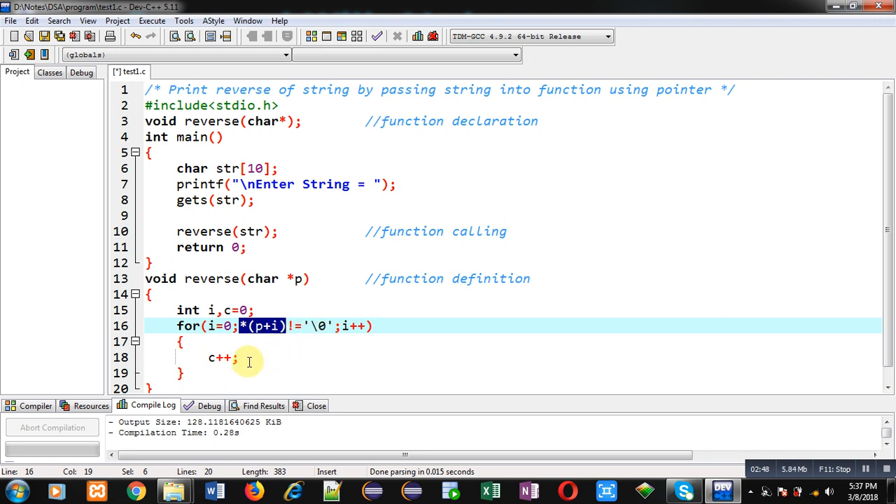
mouse_move(299, 331)
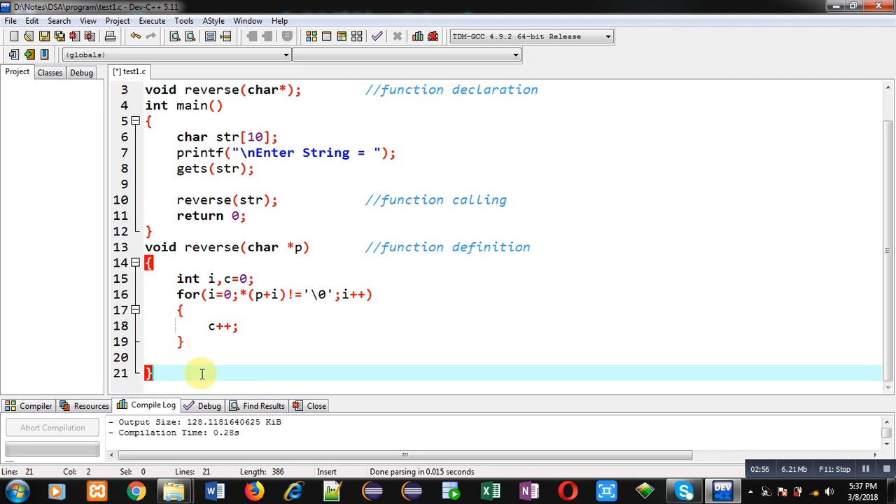
Write the second loop header for(i=c-1;i>=0;i--) counting i down from c-1 to 0.
type("for()")
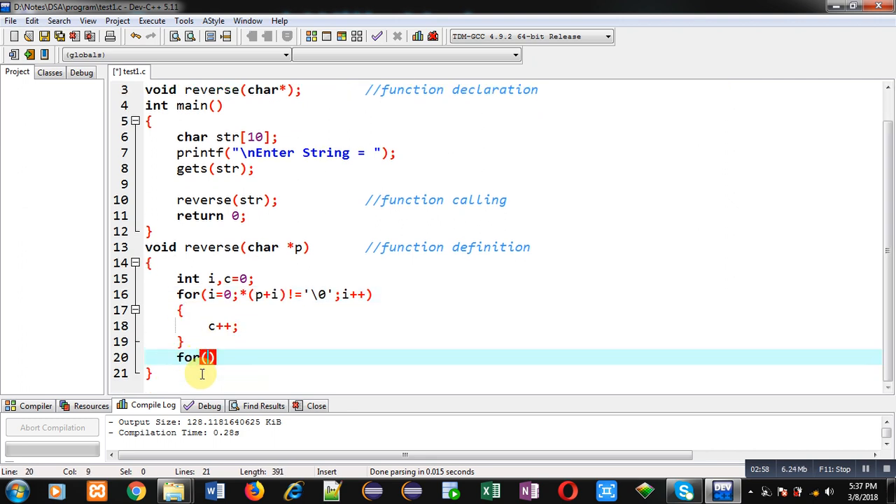
type("i=c")
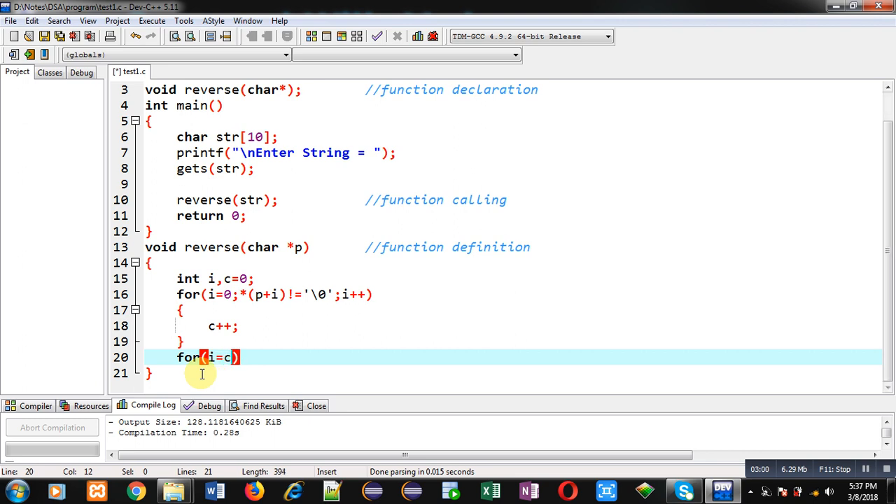
type("-1")
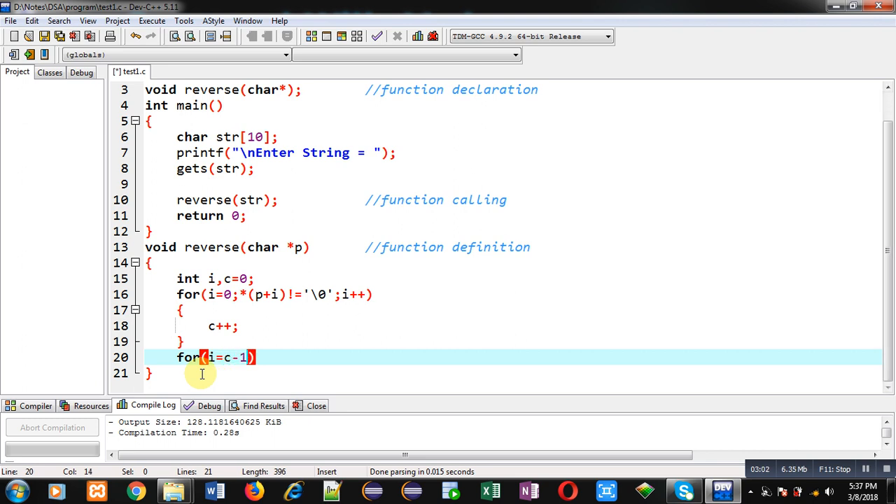
type(";")
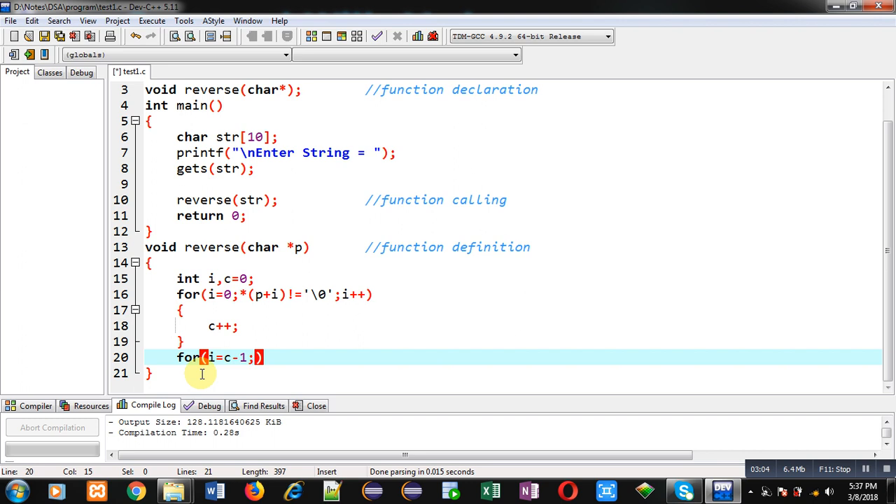
mouse_move(304, 350)
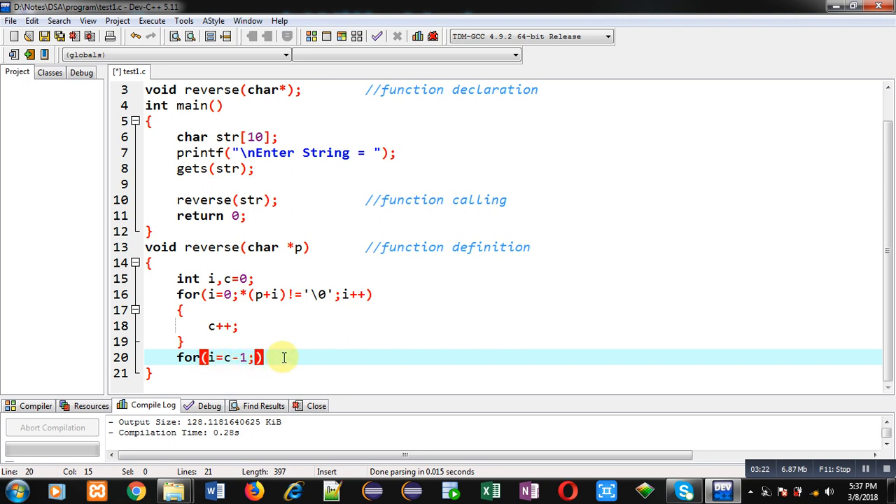
type("i")
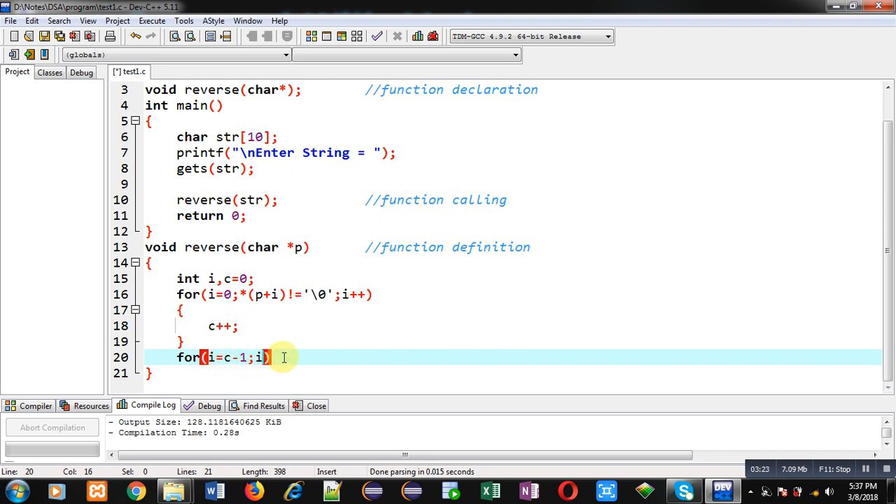
type(">=0;i--")
type("{")
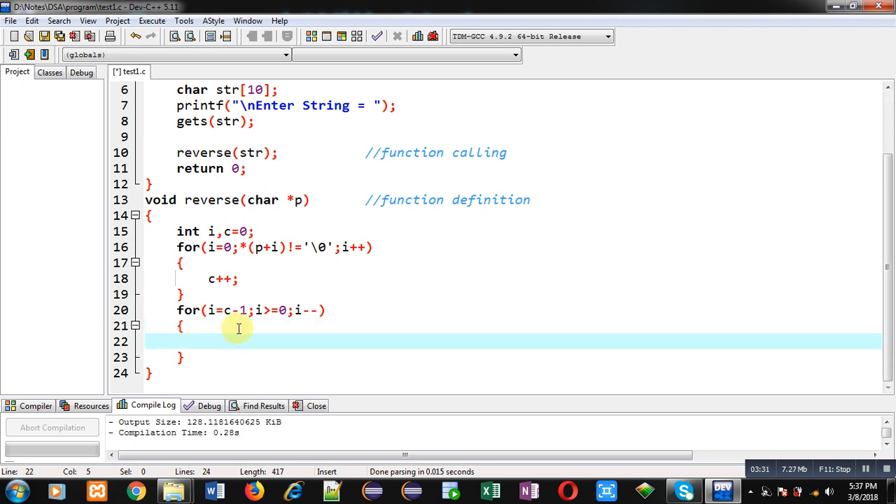
Inside the countdown loop, write printf("%c",*(p+i)); to print each character.
type("printf")
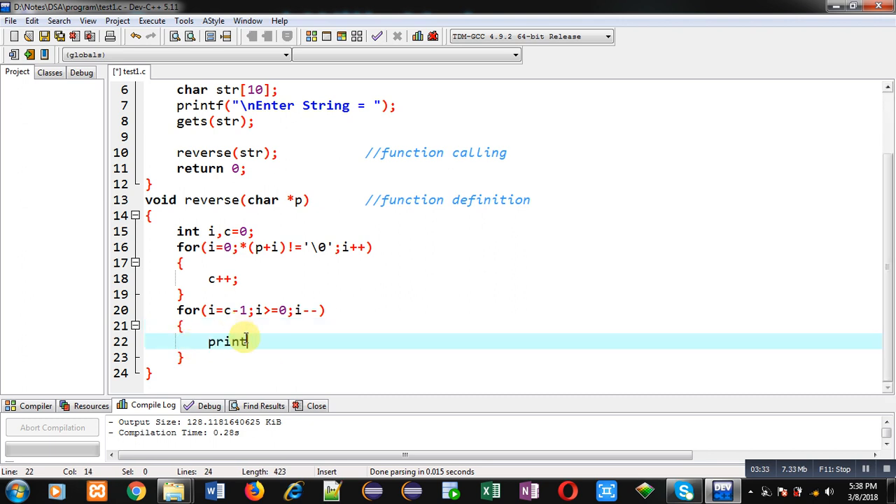
type("f(\"\")")
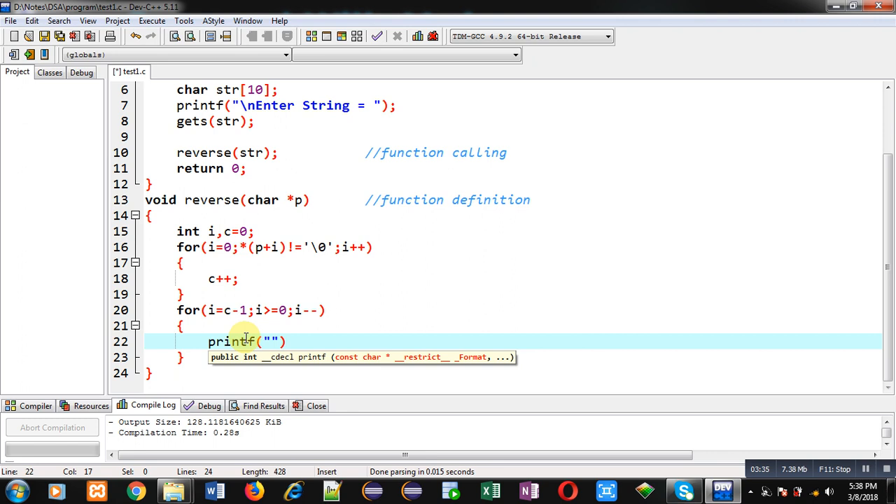
type("%c")
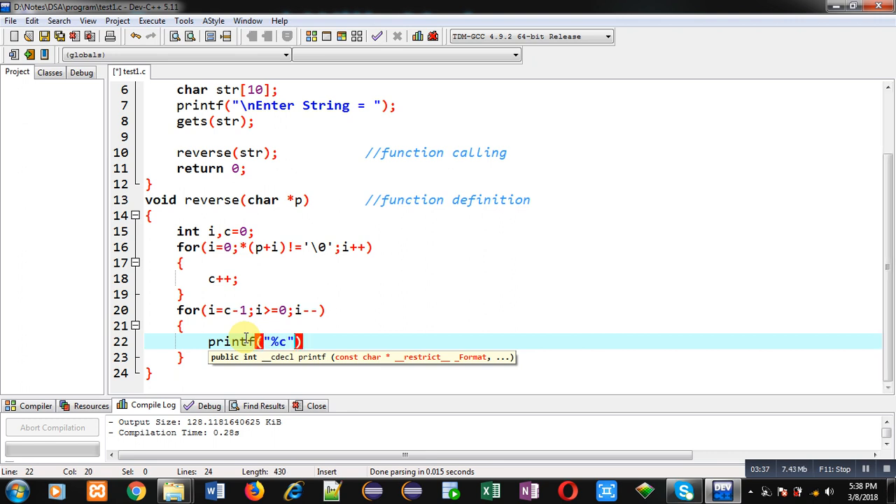
type(",")
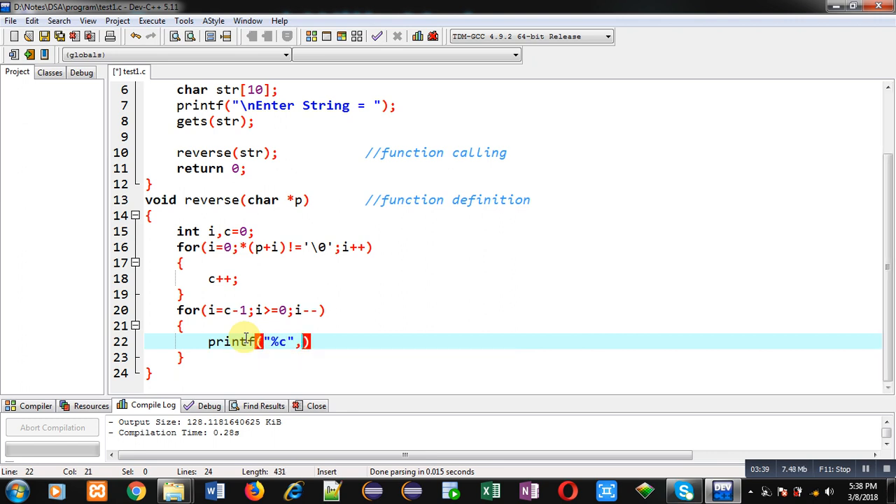
type("*")
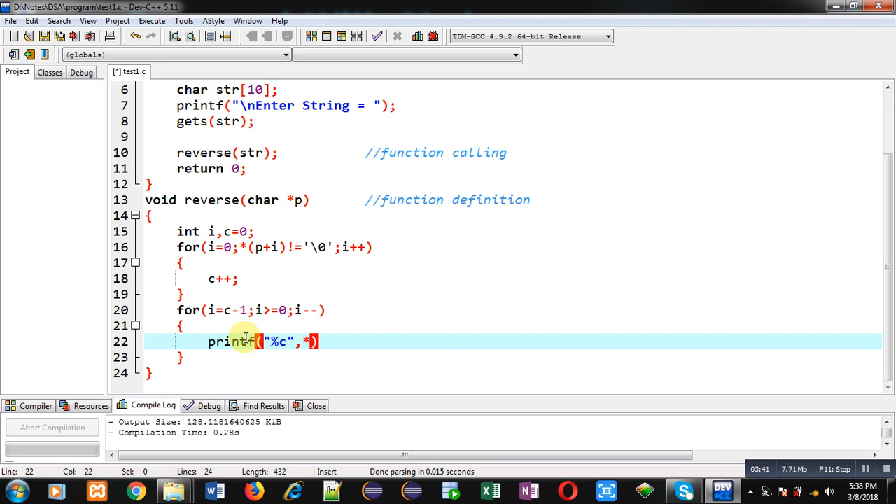
type("(p+")
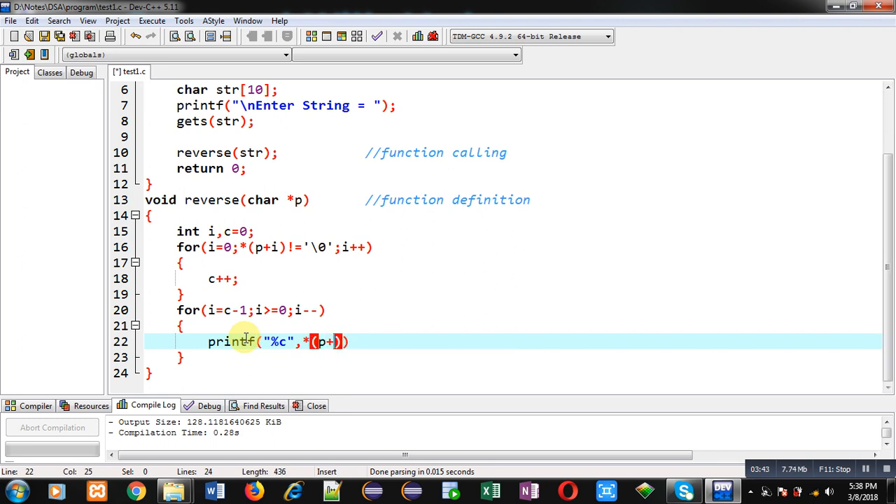
type("i")
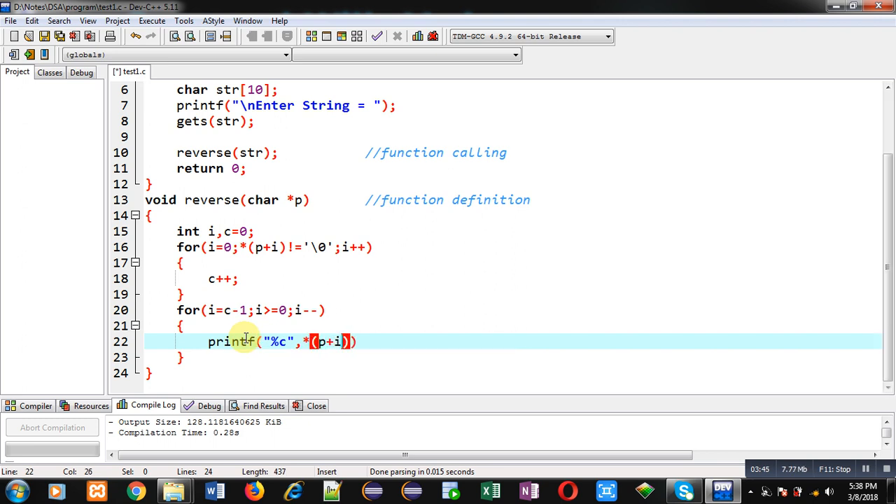
type(";")
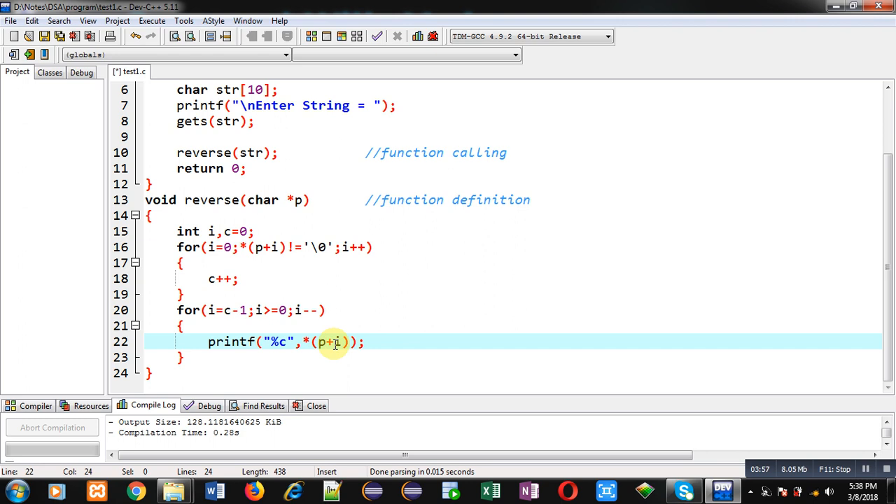
mouse_move(308, 344)
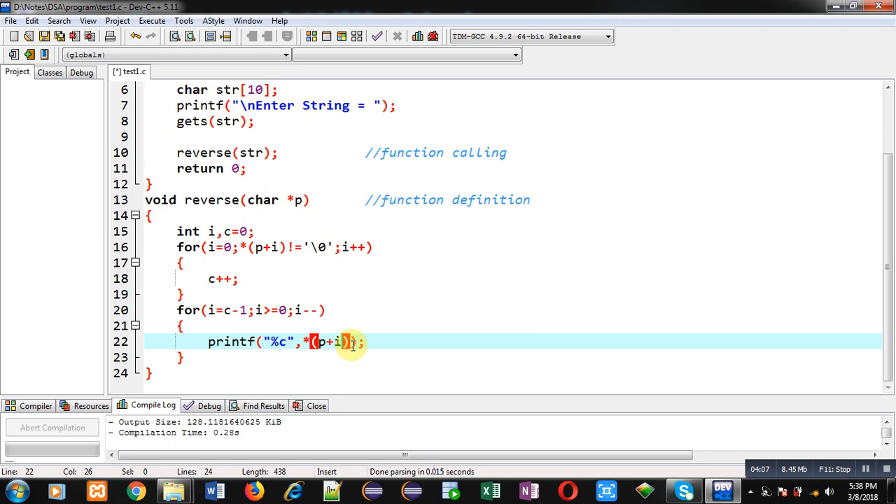
mouse_move(339, 355)
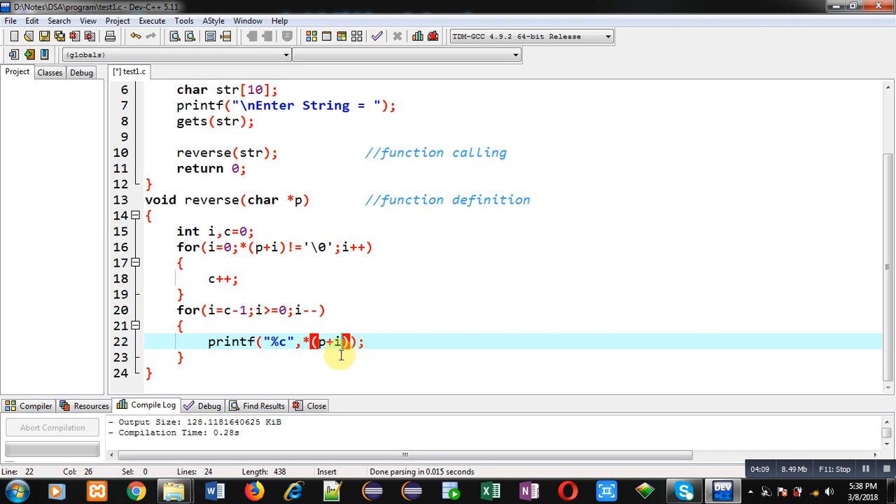
mouse_move(199, 300)
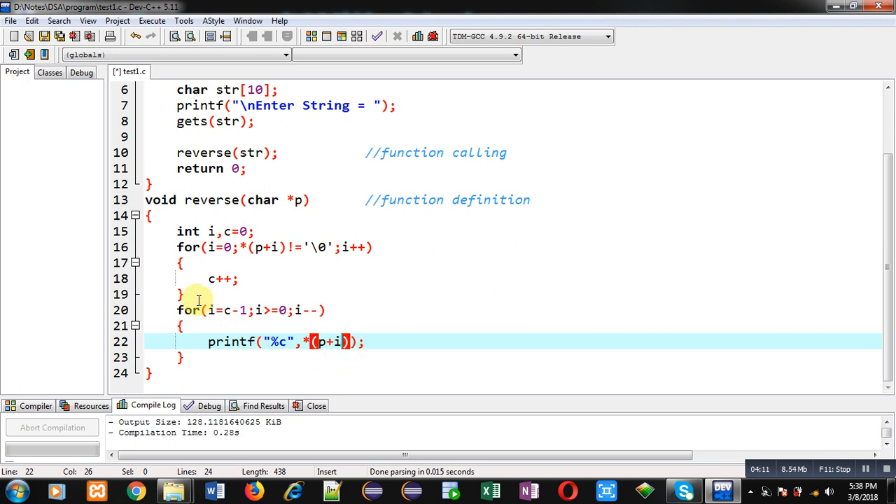
Add printf("\nString Reverse = "); above the countdown loop and save the file.
type("printf()")
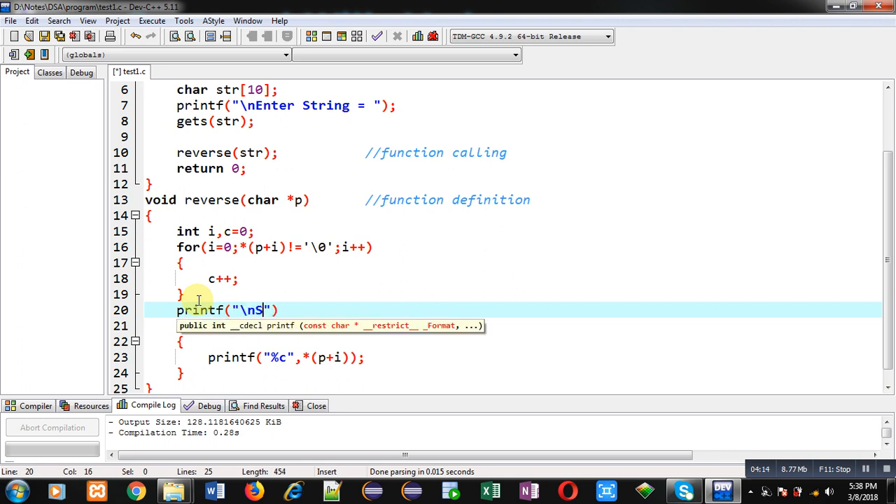
type("tring Reverse")
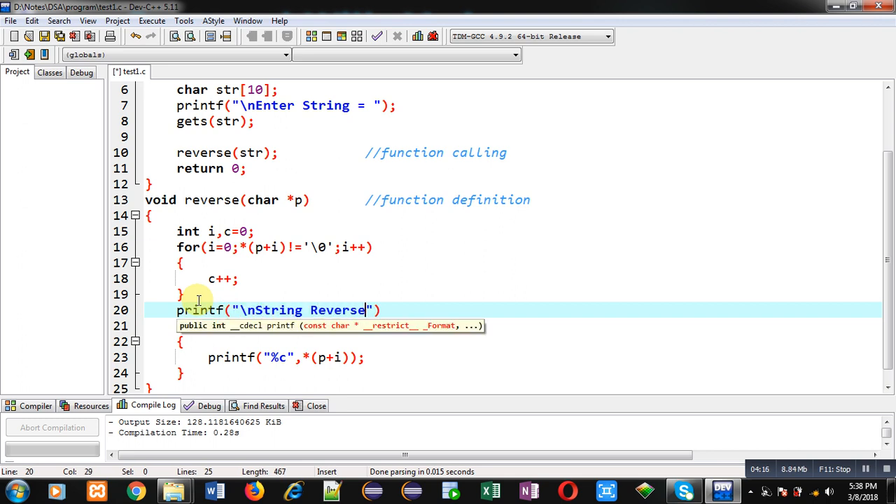
type("=")
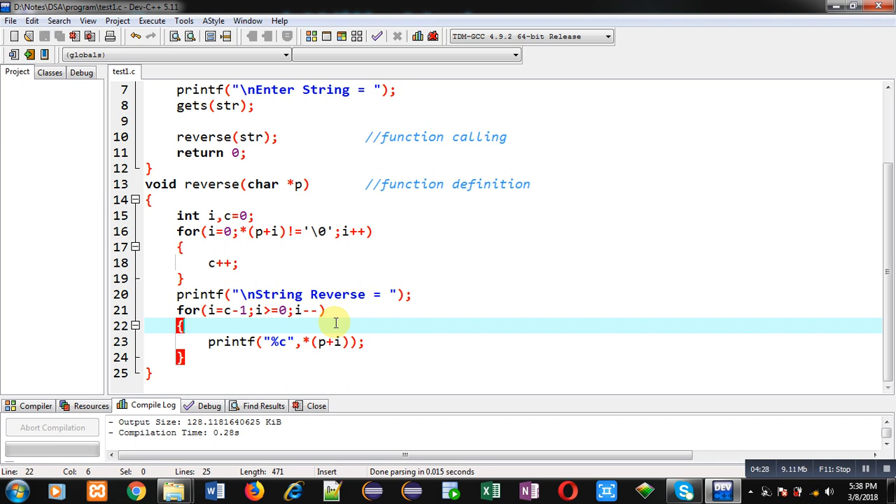
mouse_move(280, 211)
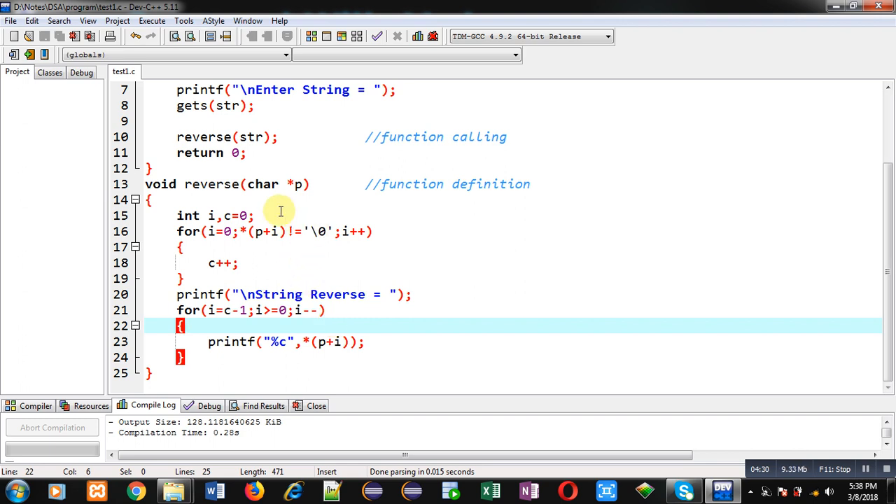
mouse_move(302, 283)
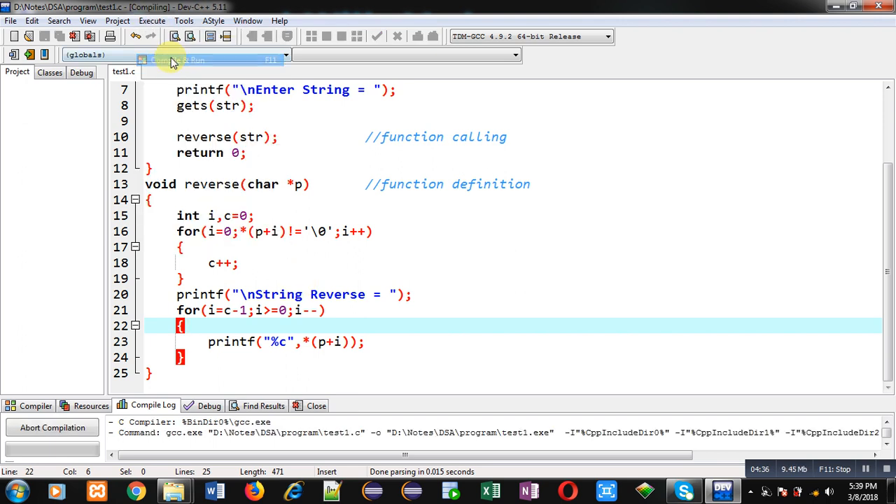
Compile and run; entering "Sanjay" prints "String Reverse = yajnaS" with return value 0.
left_click(173, 62)
type("Sanjay")
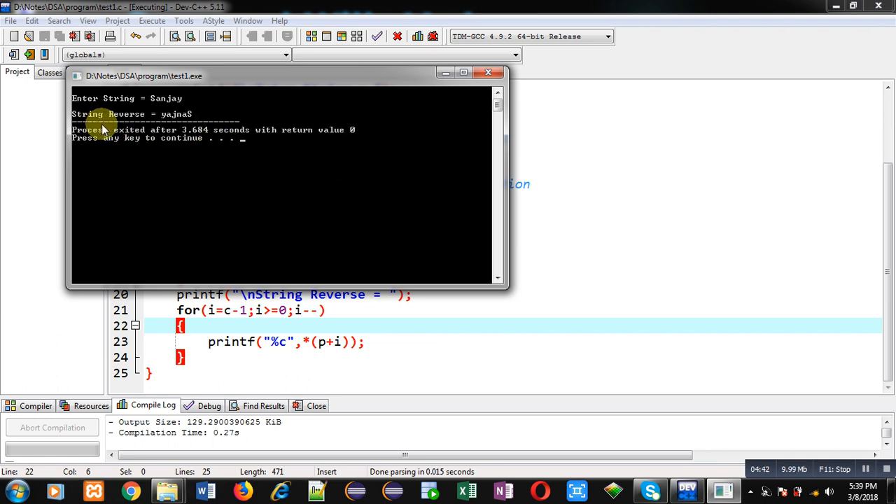
mouse_move(174, 124)
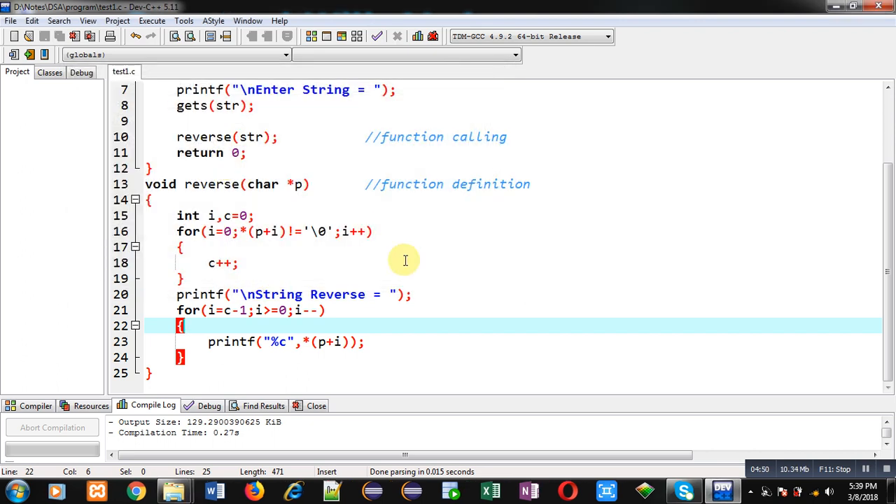
Return to the editor and review the finished reverse-string program from line 1.
left_click(175, 311)
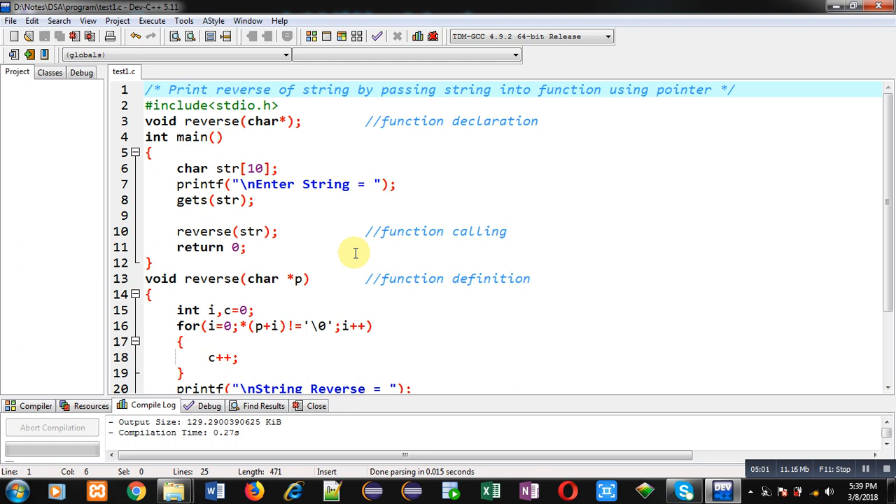
mouse_move(392, 395)
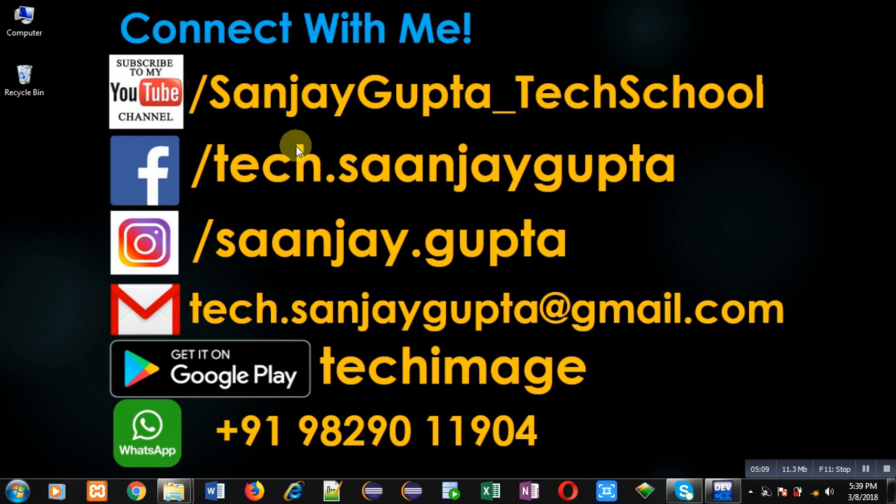
mouse_move(308, 125)
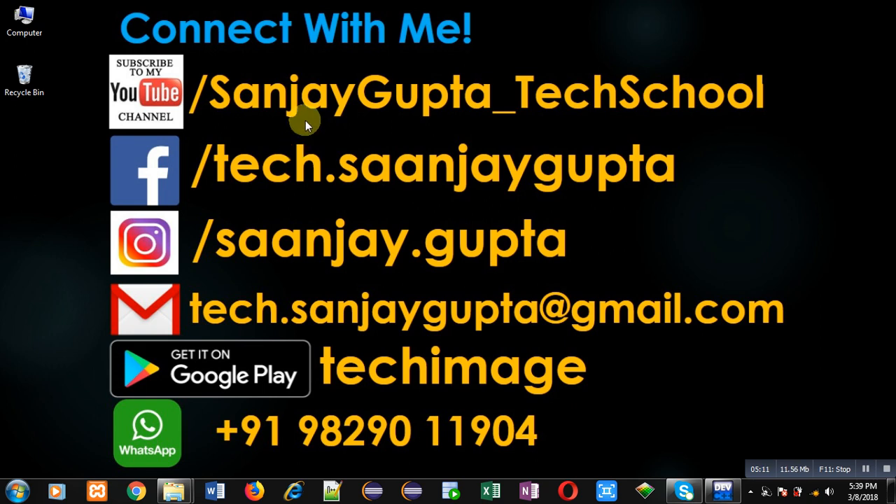